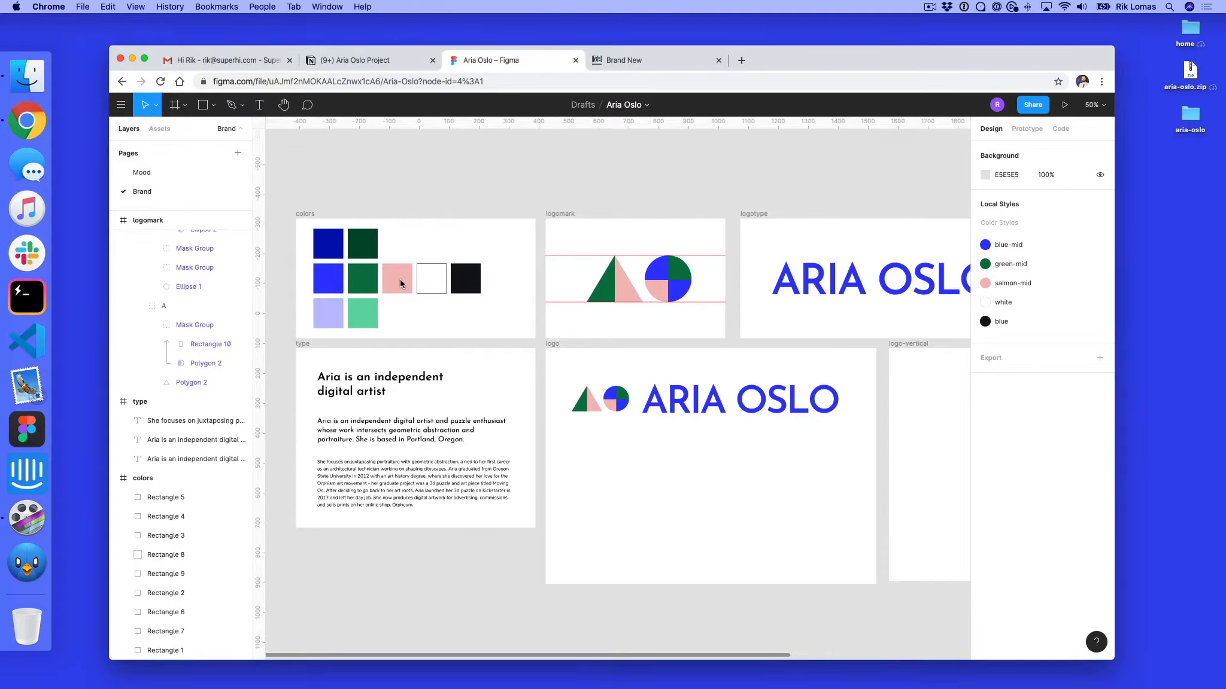
Save the large heading in the type frame as a new text style named heading-1
{"action": "left_click", "coordinate": [634, 285]}
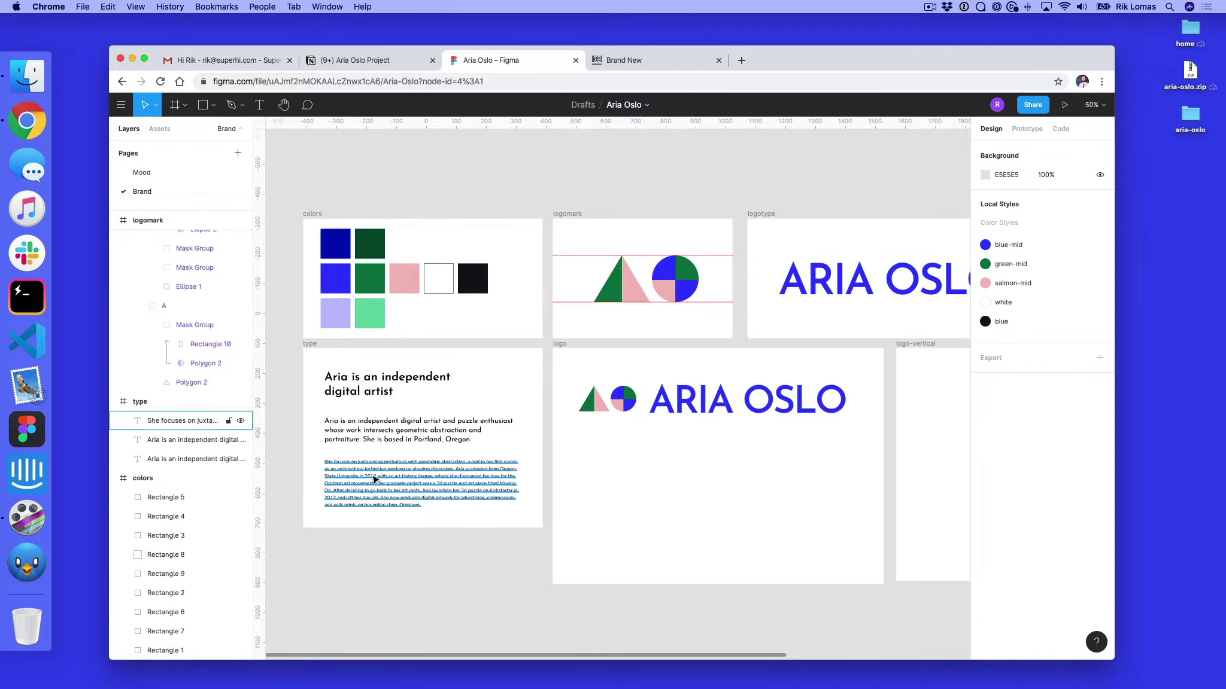
{"action": "mouse_move", "coordinate": [371, 477]}
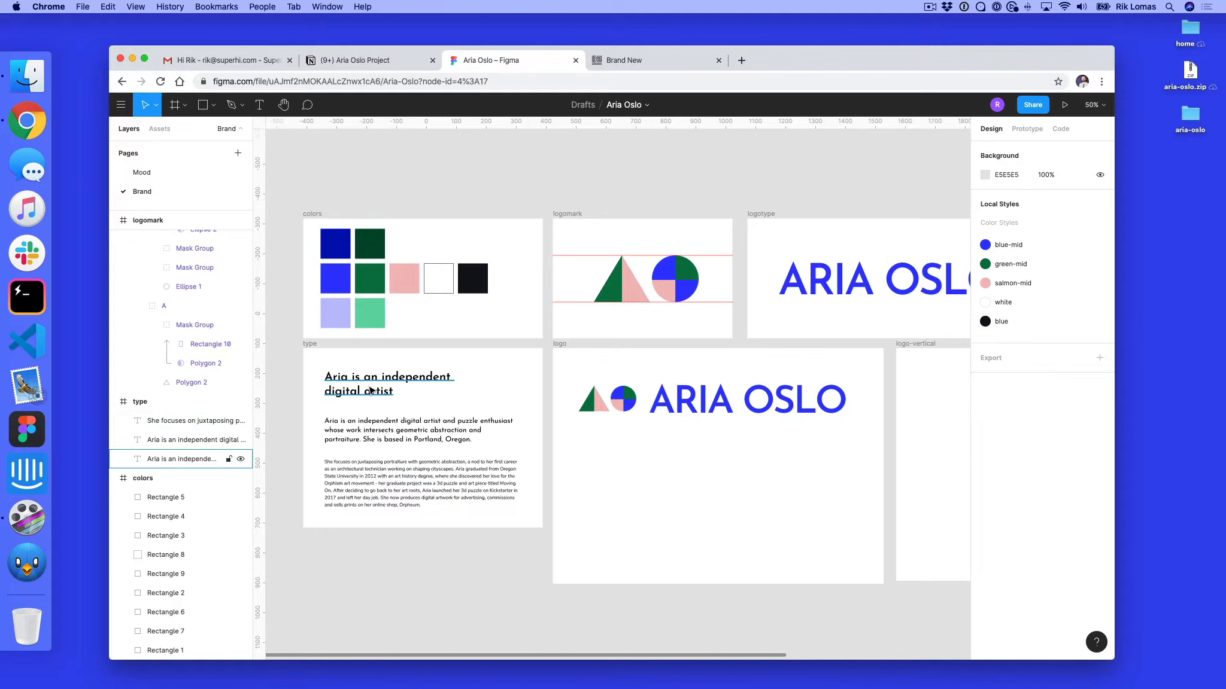
{"action": "left_click", "coordinate": [386, 383]}
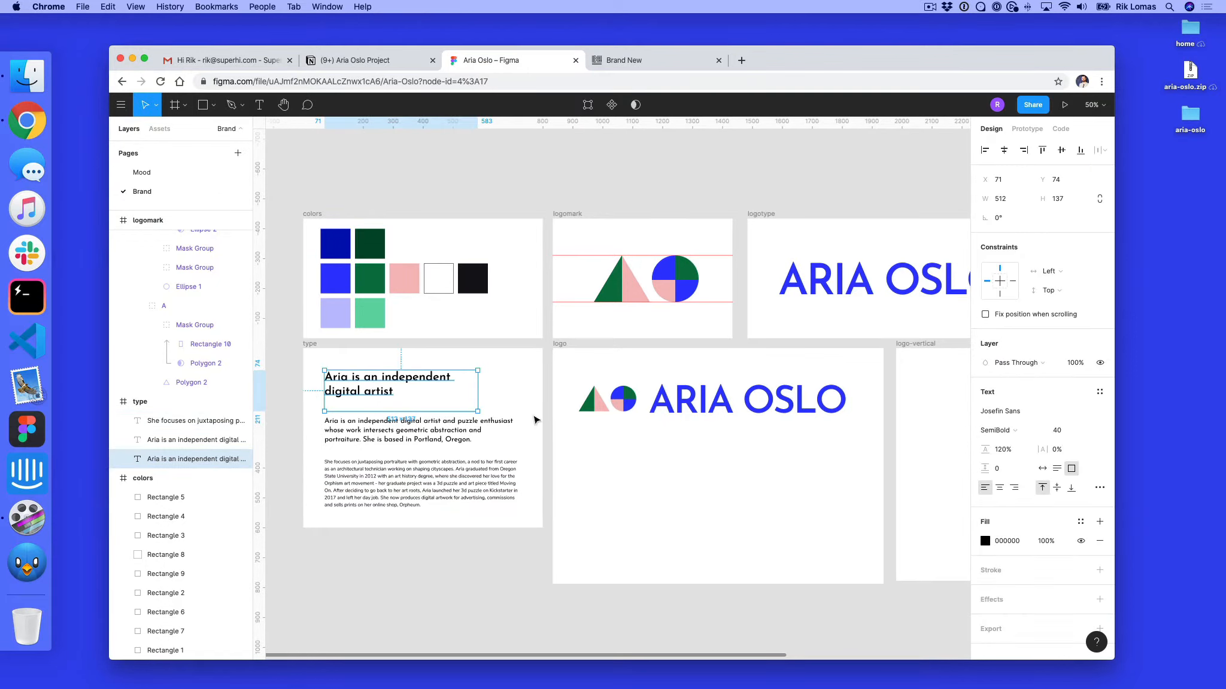
{"action": "mouse_move", "coordinate": [995, 398]}
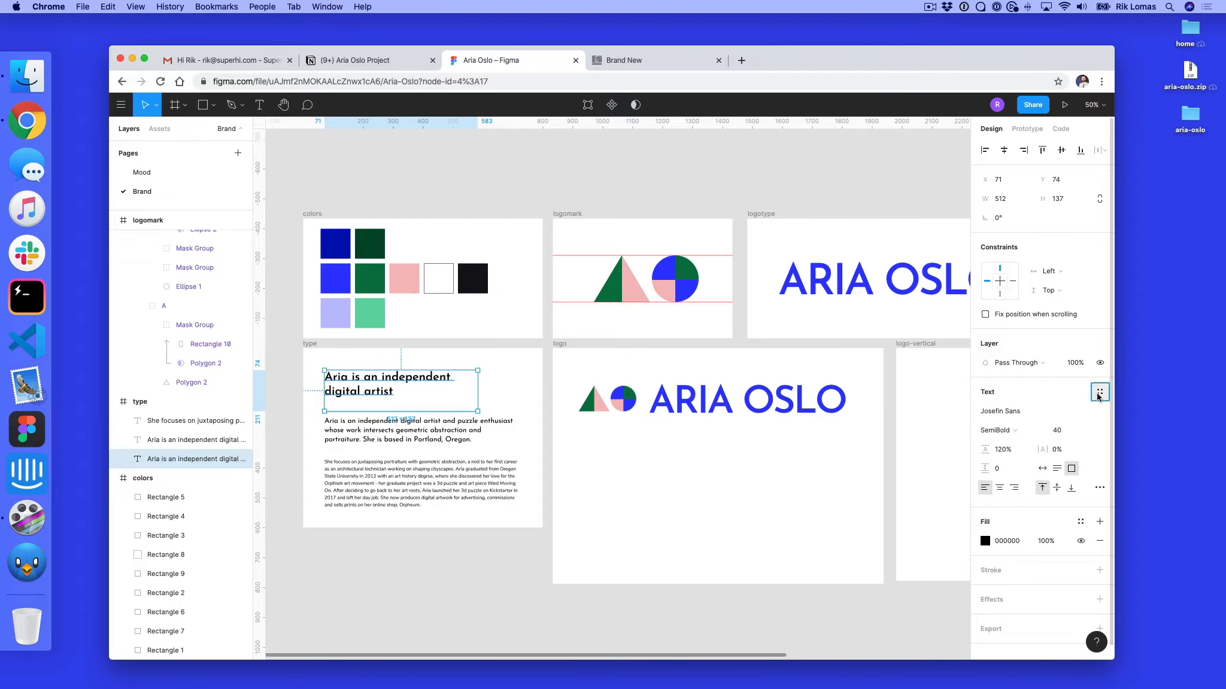
{"action": "left_click", "coordinate": [1099, 391]}
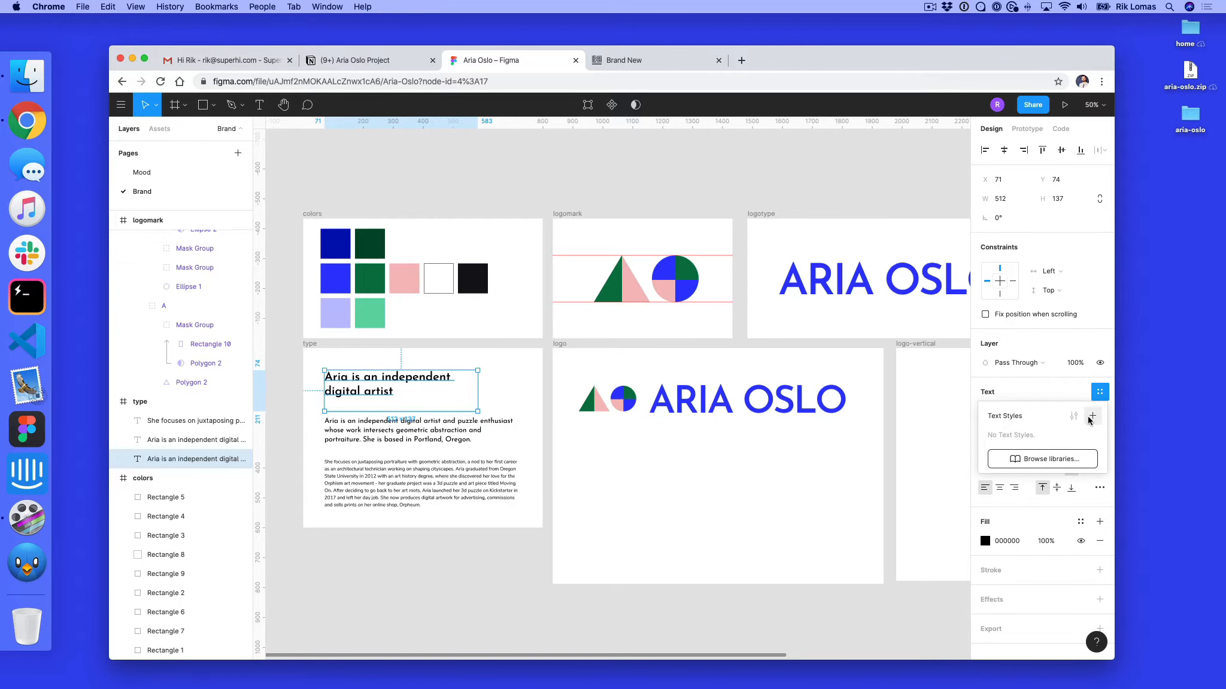
{"action": "left_click", "coordinate": [1091, 415]}
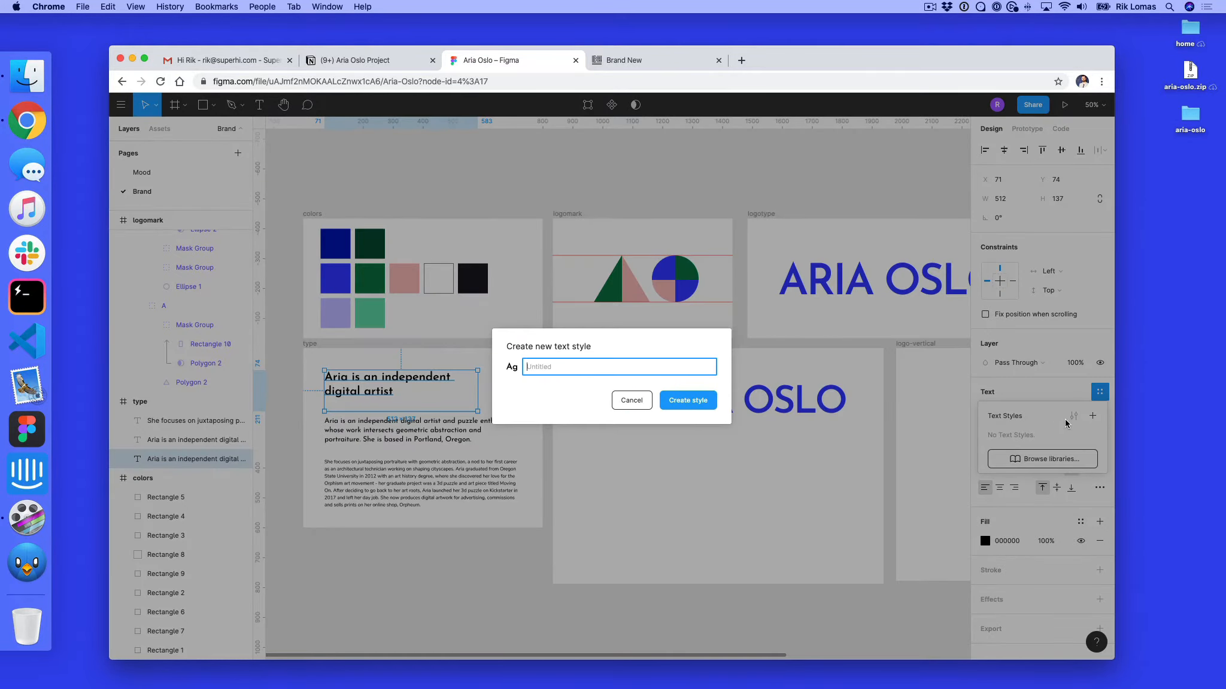
{"action": "type", "text": "heading-1"}
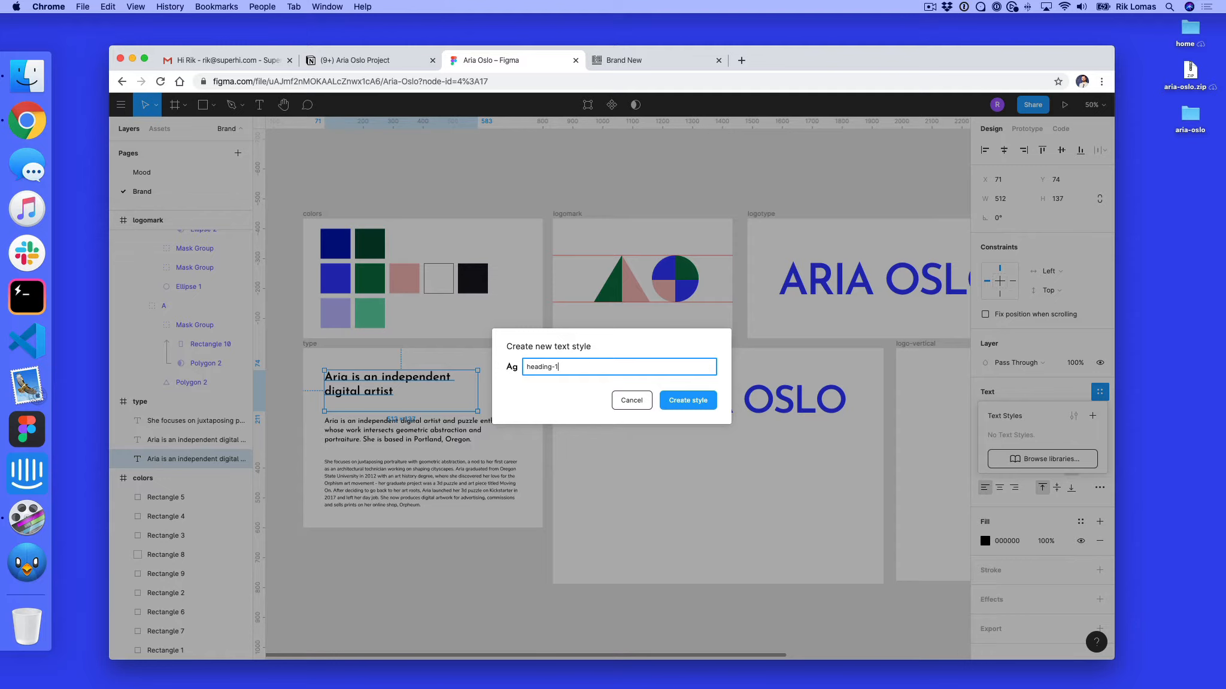
{"action": "left_click", "coordinate": [687, 400]}
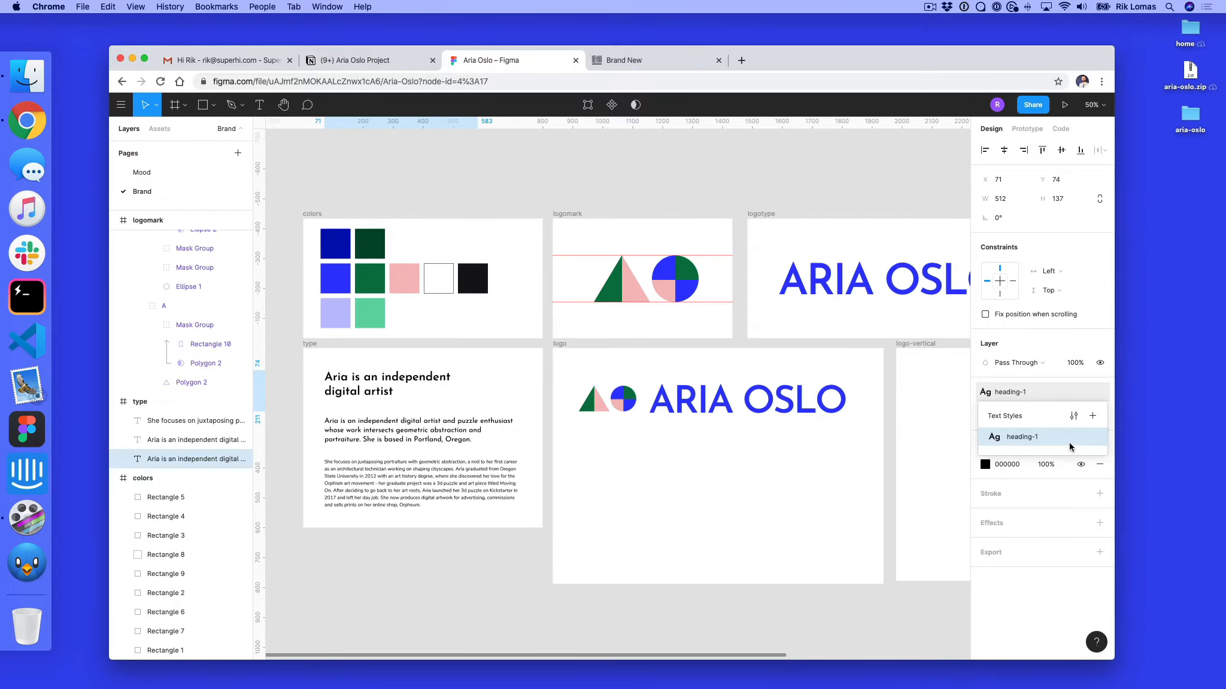
Save the middle paragraph as heading-2 and the small paragraph as a style named body
{"action": "left_click", "coordinate": [420, 429]}
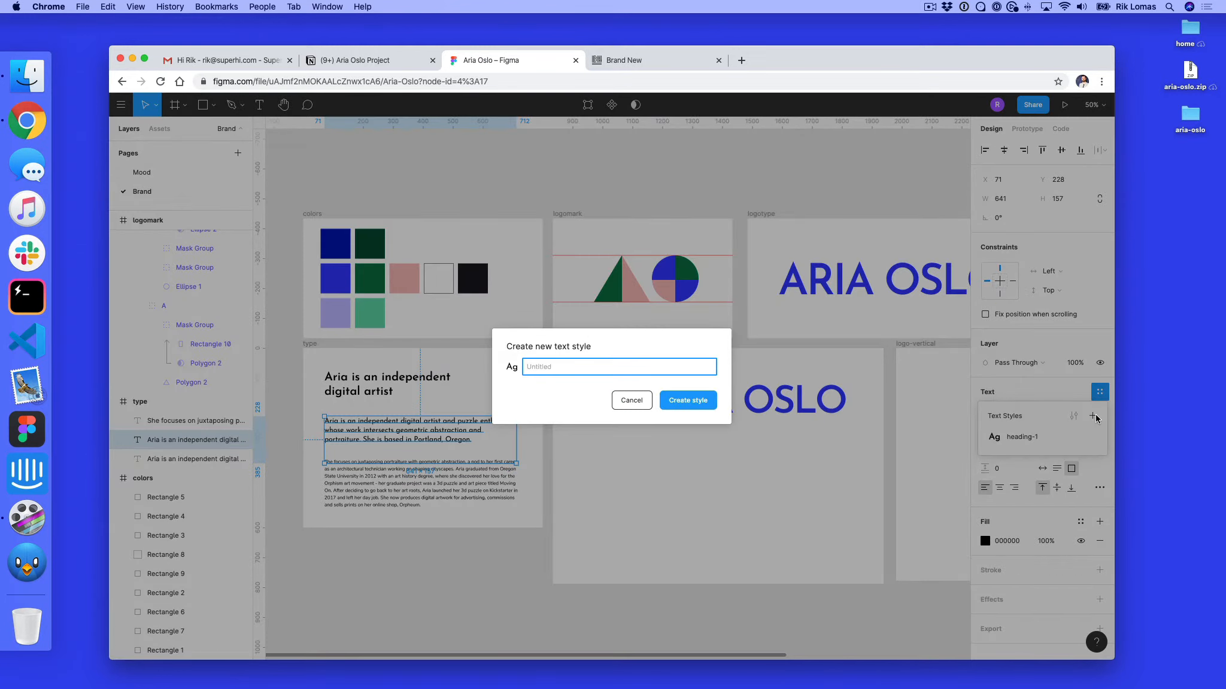
{"action": "left_click", "coordinate": [686, 399]}
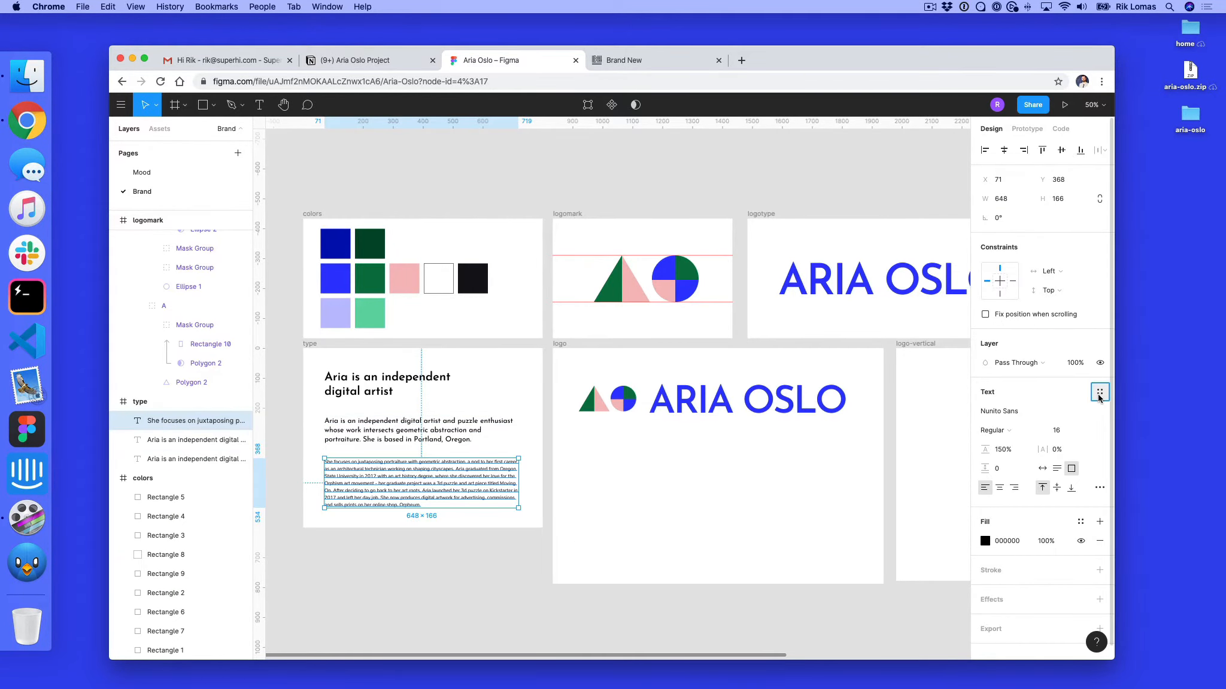
{"action": "left_click", "coordinate": [1098, 391]}
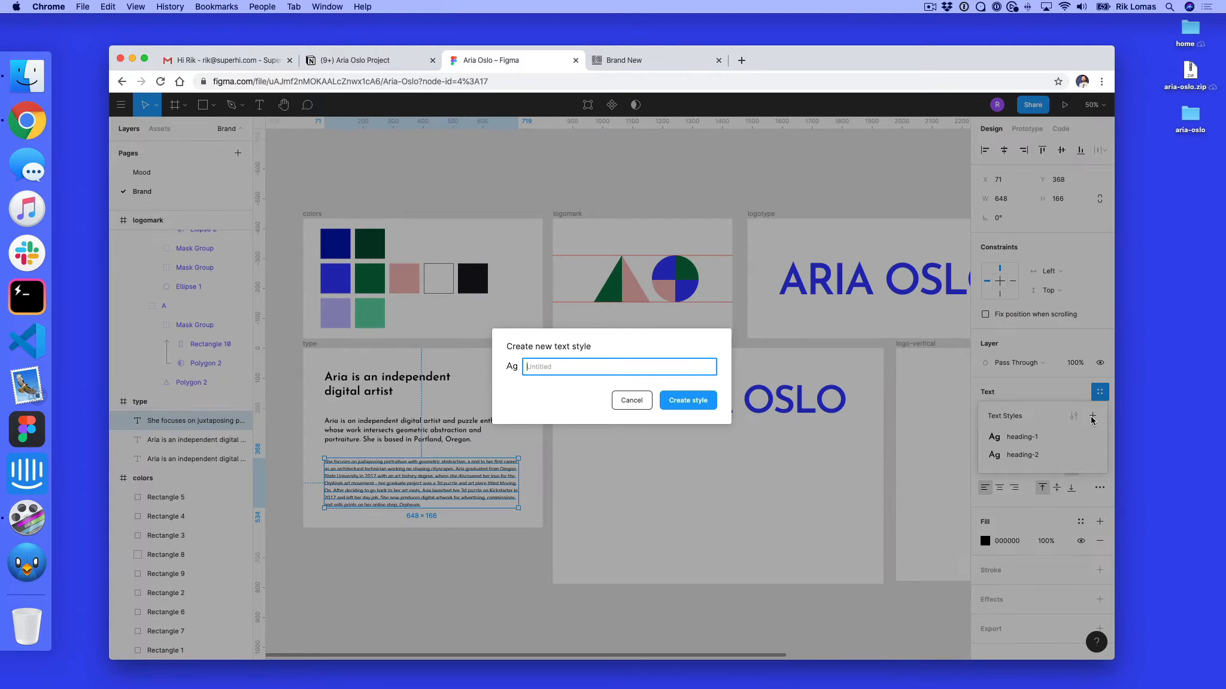
{"action": "type", "text": "body"}
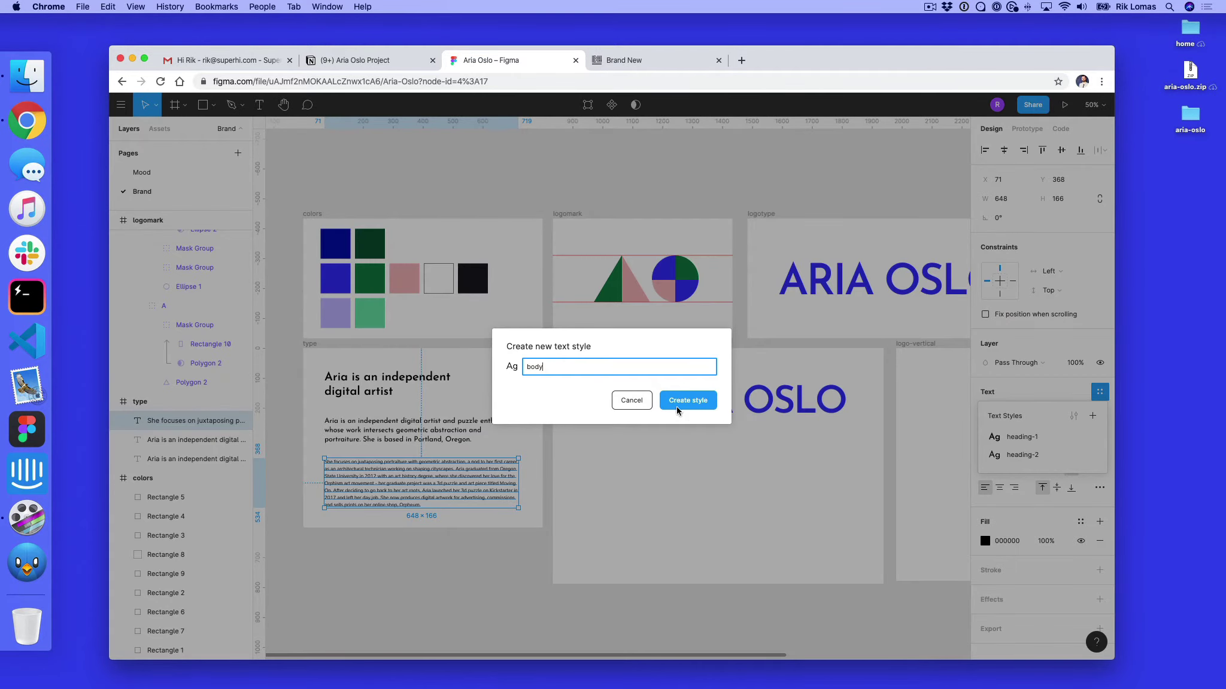
{"action": "left_click", "coordinate": [686, 399]}
{"action": "type", "text": "Hi t"}
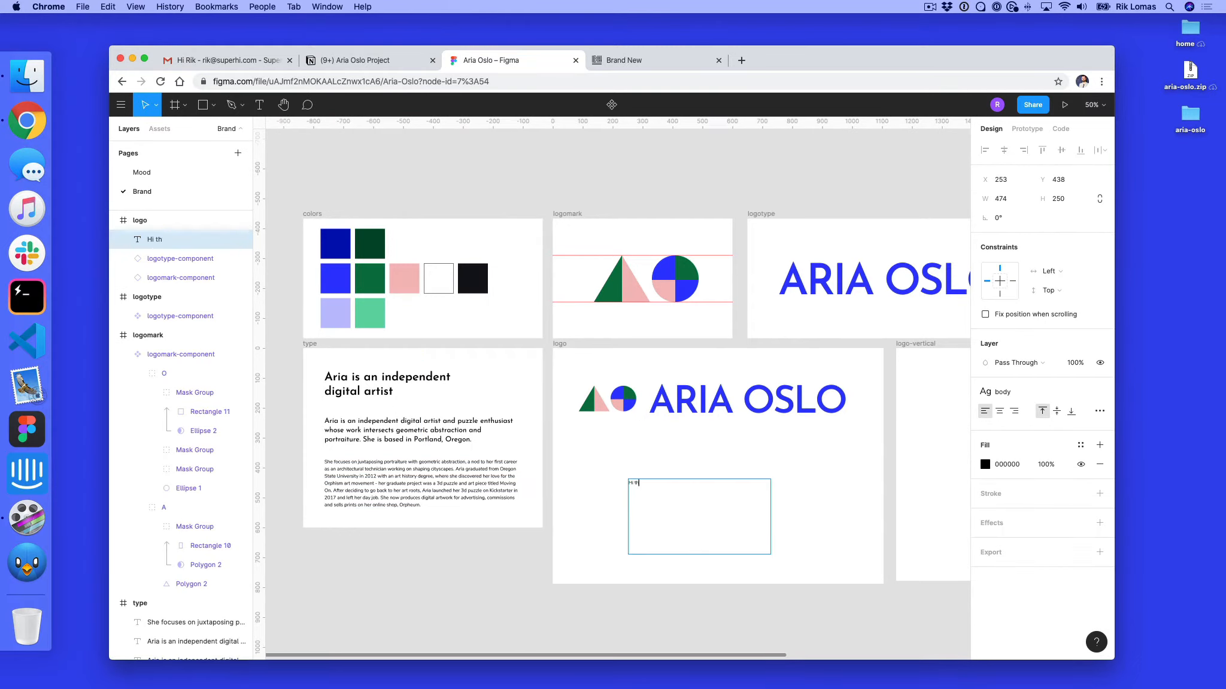
Write the sample text 'Hi there this is Rik!!!' in the logo frame and apply heading-1 to it
{"action": "type", "text": "here this is r"}
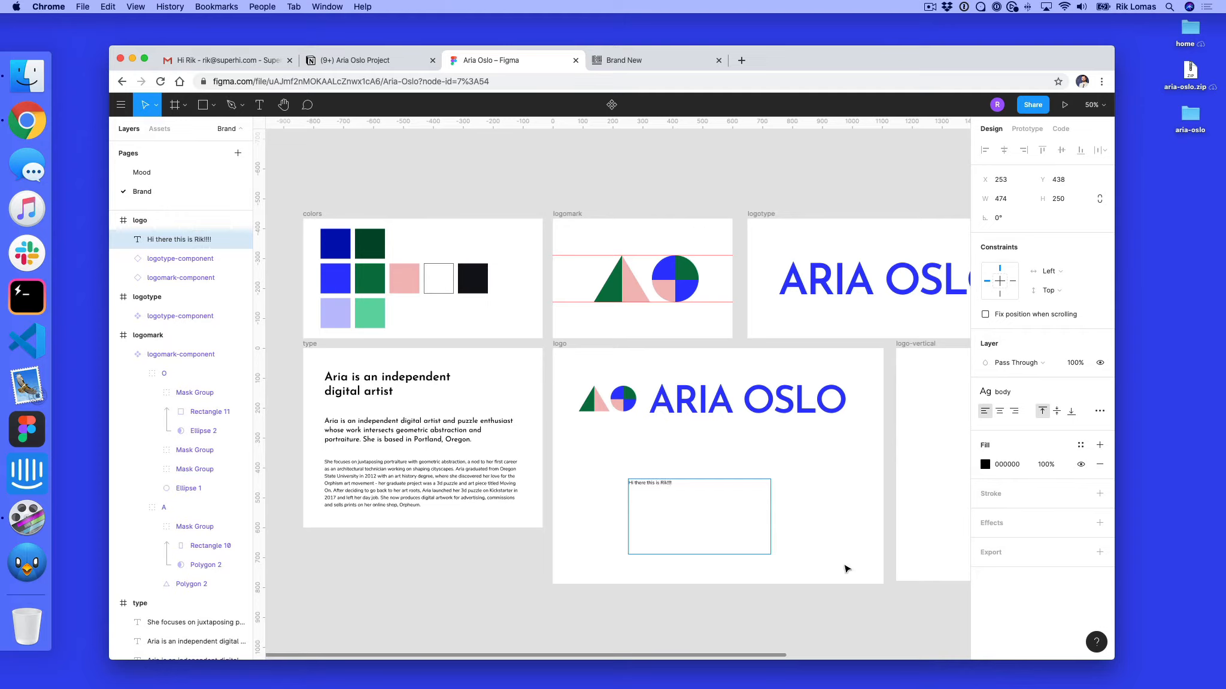
{"action": "left_click", "coordinate": [698, 515]}
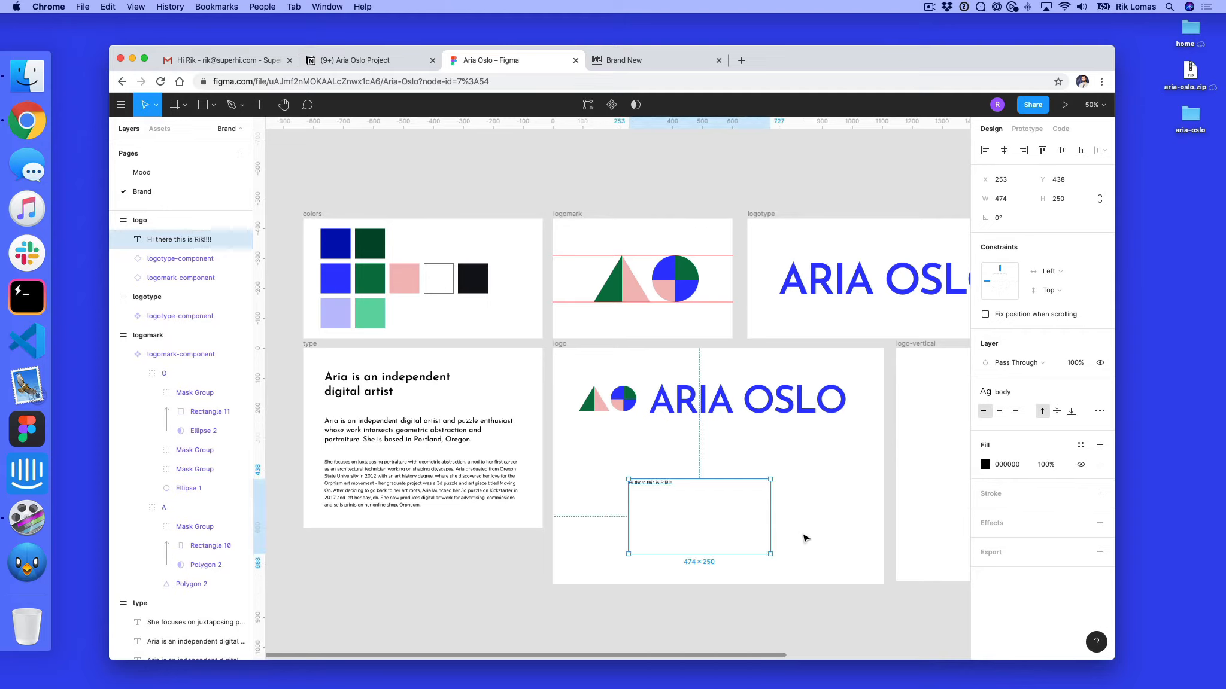
{"action": "left_click", "coordinate": [994, 392]}
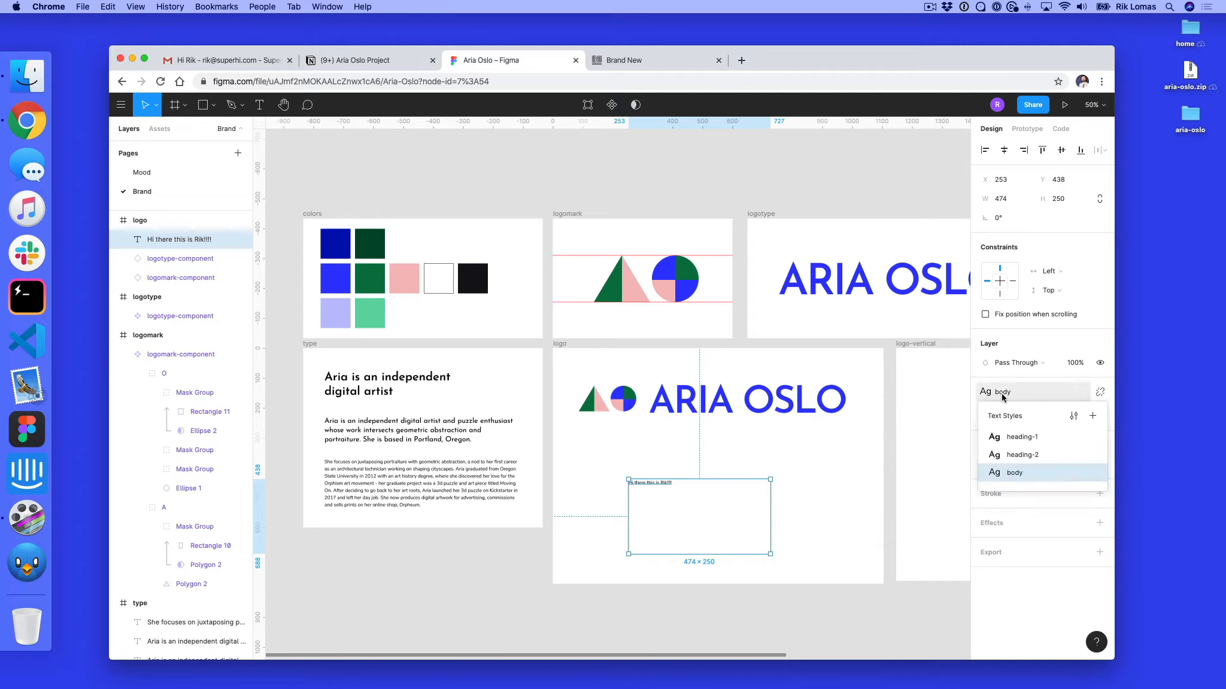
{"action": "left_click", "coordinate": [1022, 436]}
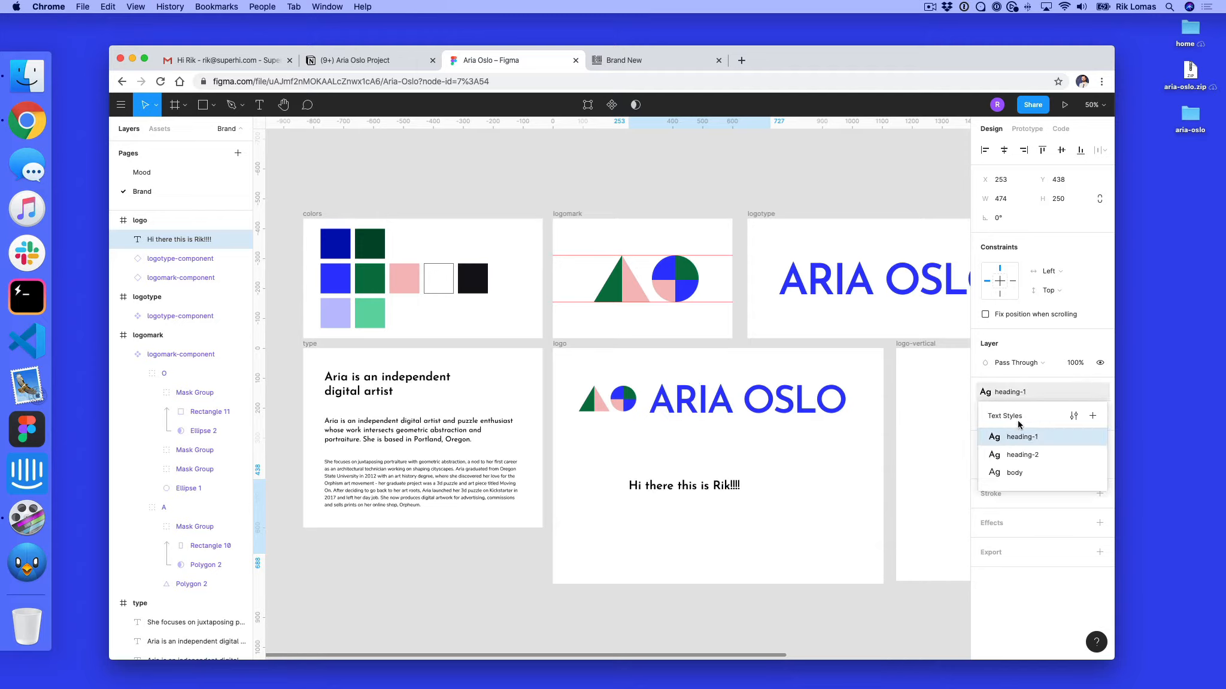
{"action": "left_click", "coordinate": [1022, 455]}
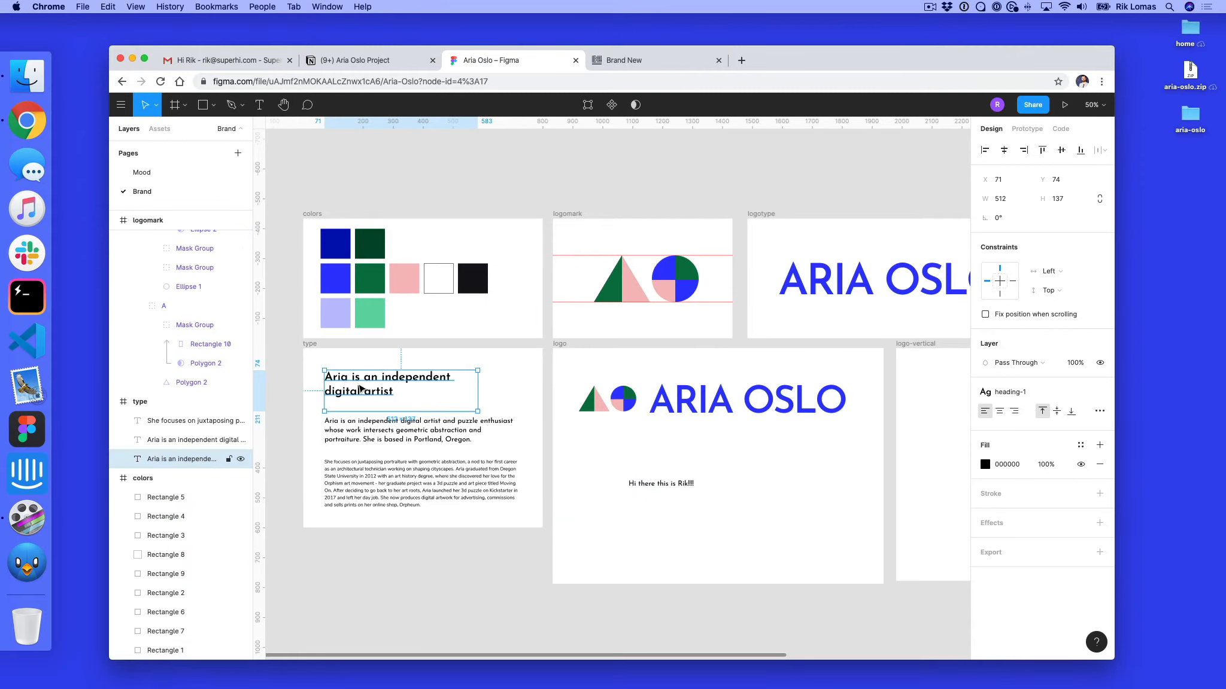
{"action": "left_click", "coordinate": [1008, 392]}
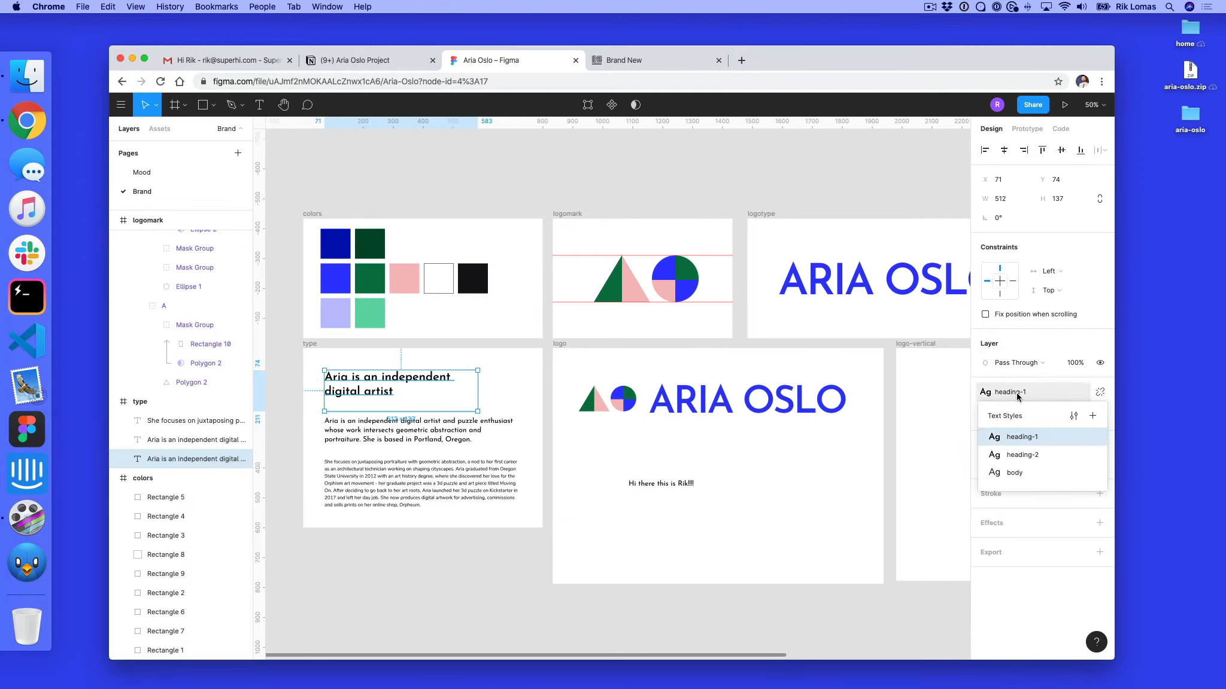
Edit the heading-1 style, trying font size 48 then setting it back to 40
{"action": "right_click", "coordinate": [1020, 436]}
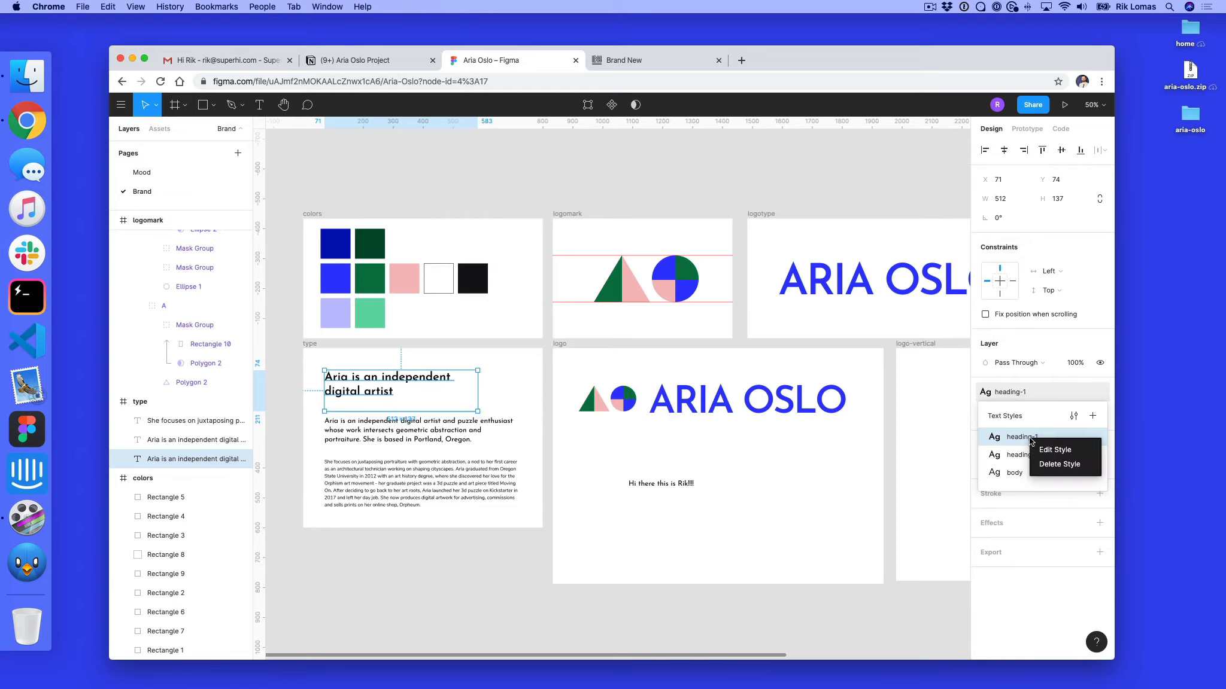
{"action": "left_click", "coordinate": [1053, 450]}
{"action": "type", "text": "4"}
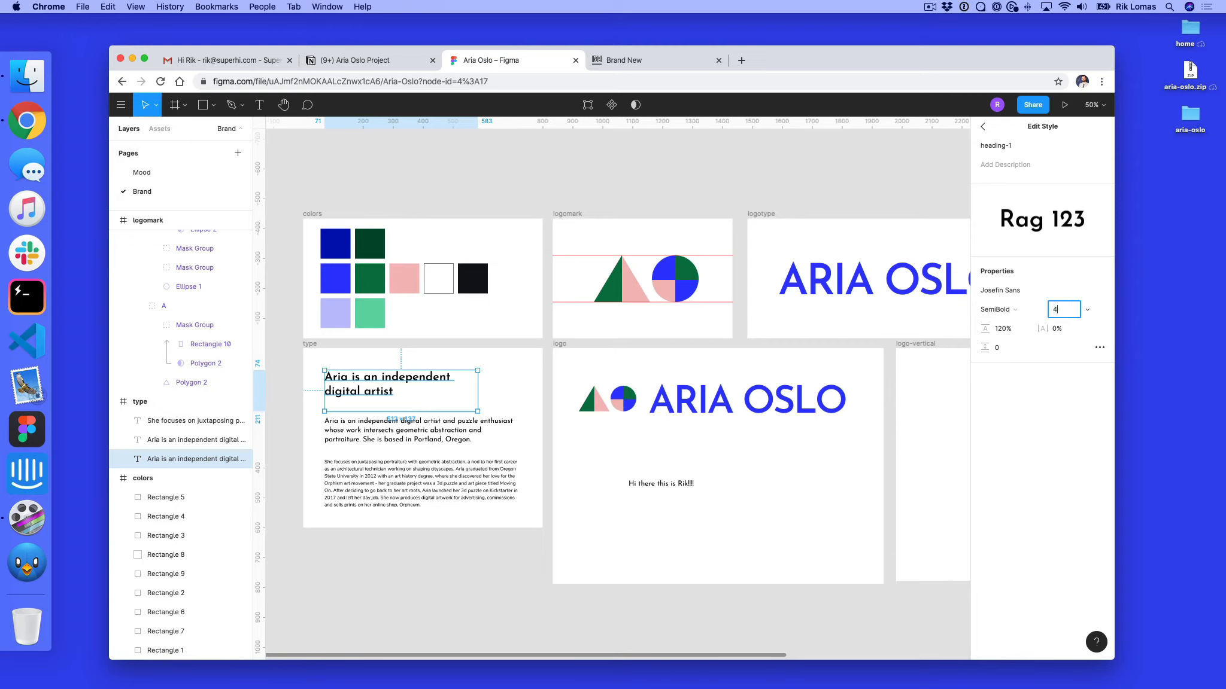
{"action": "type", "text": "8"}
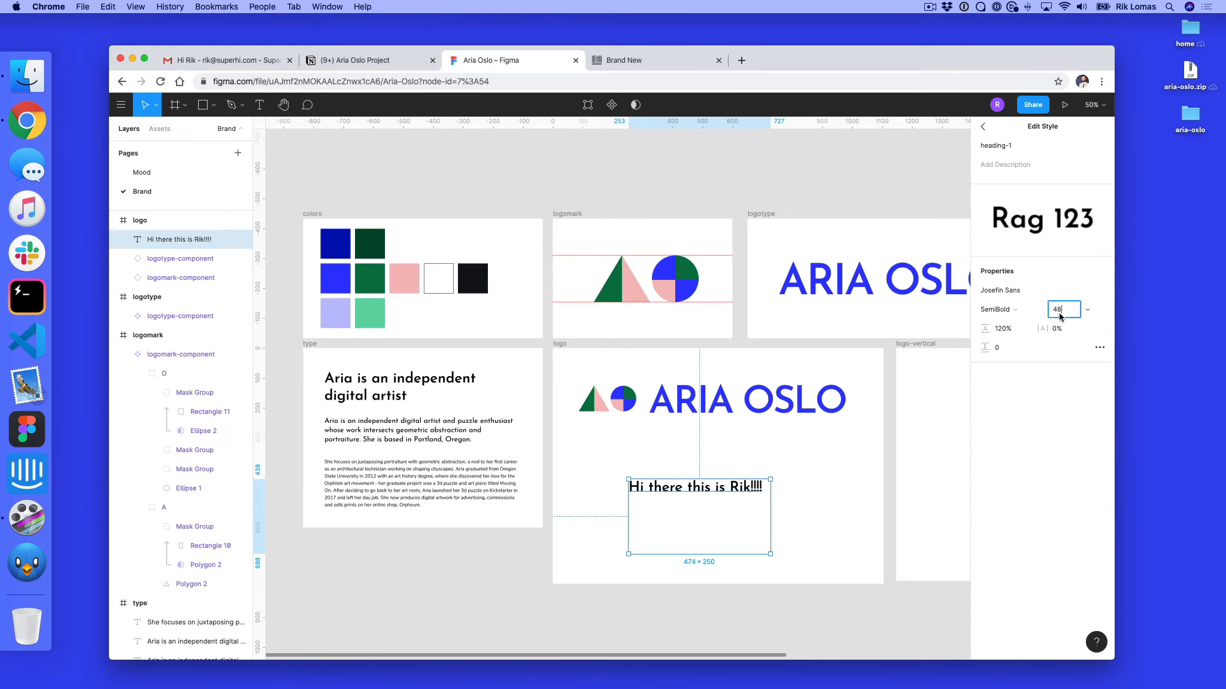
{"action": "type", "text": "40"}
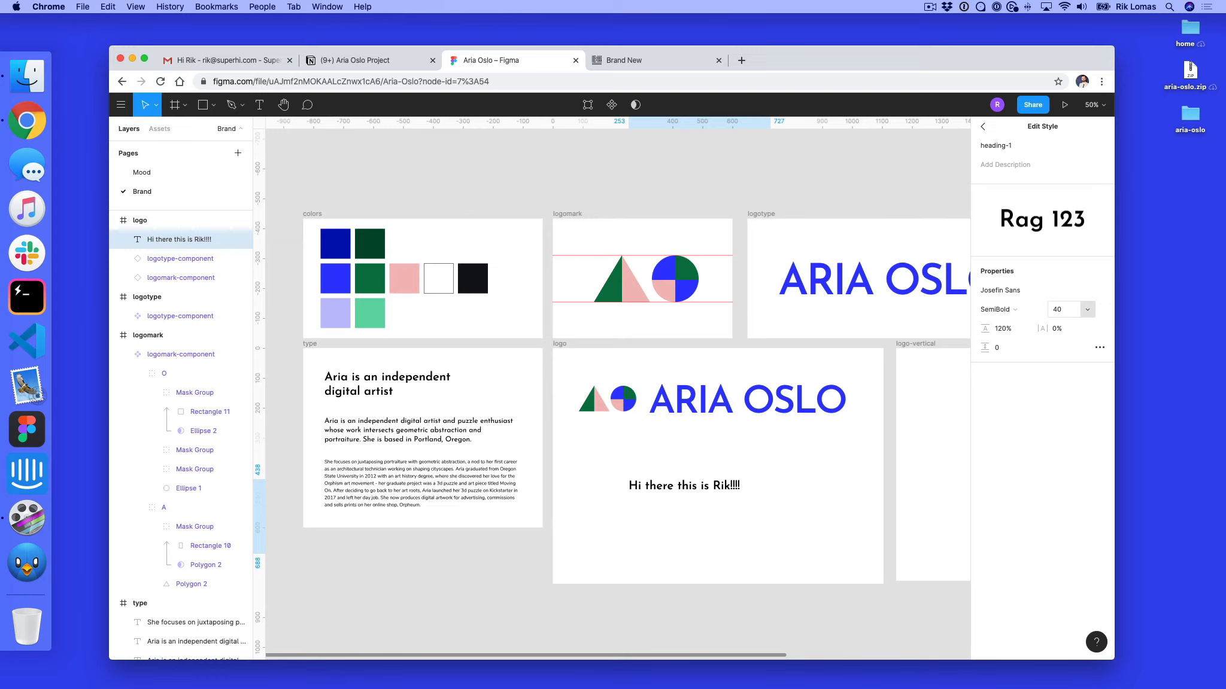
{"action": "left_click", "coordinate": [684, 486]}
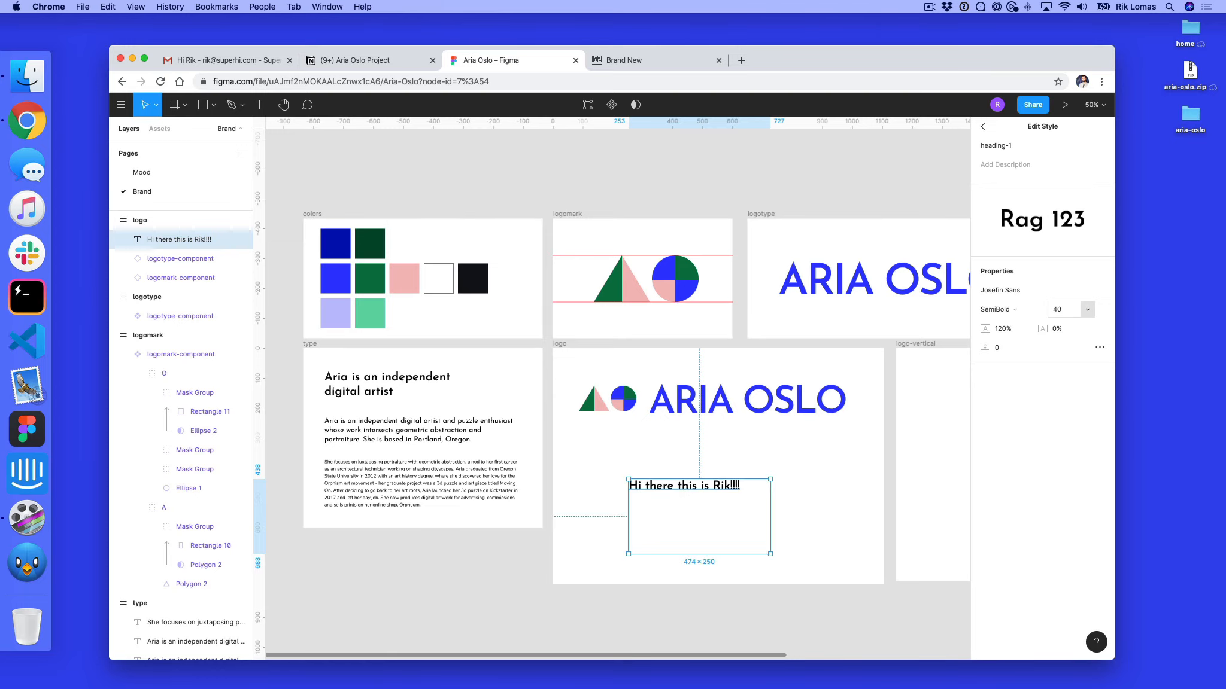
{"action": "scroll", "scroll_direction": "down", "scroll_amount": 3}
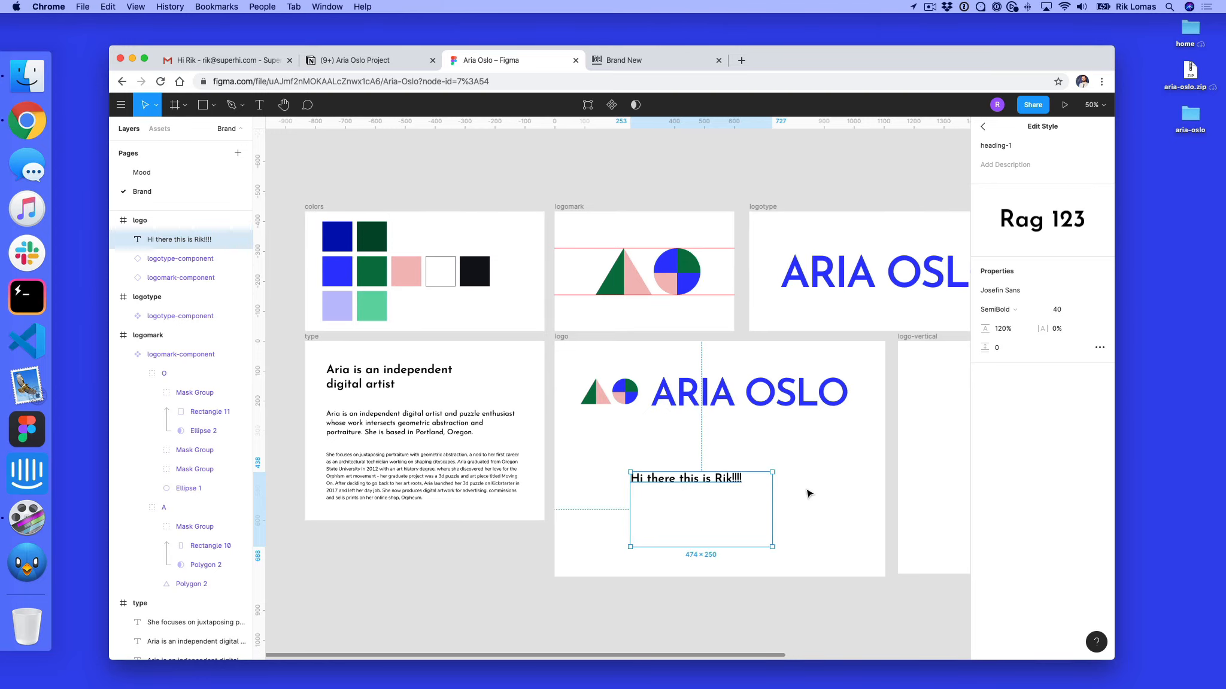
{"action": "mouse_move", "coordinate": [809, 506]}
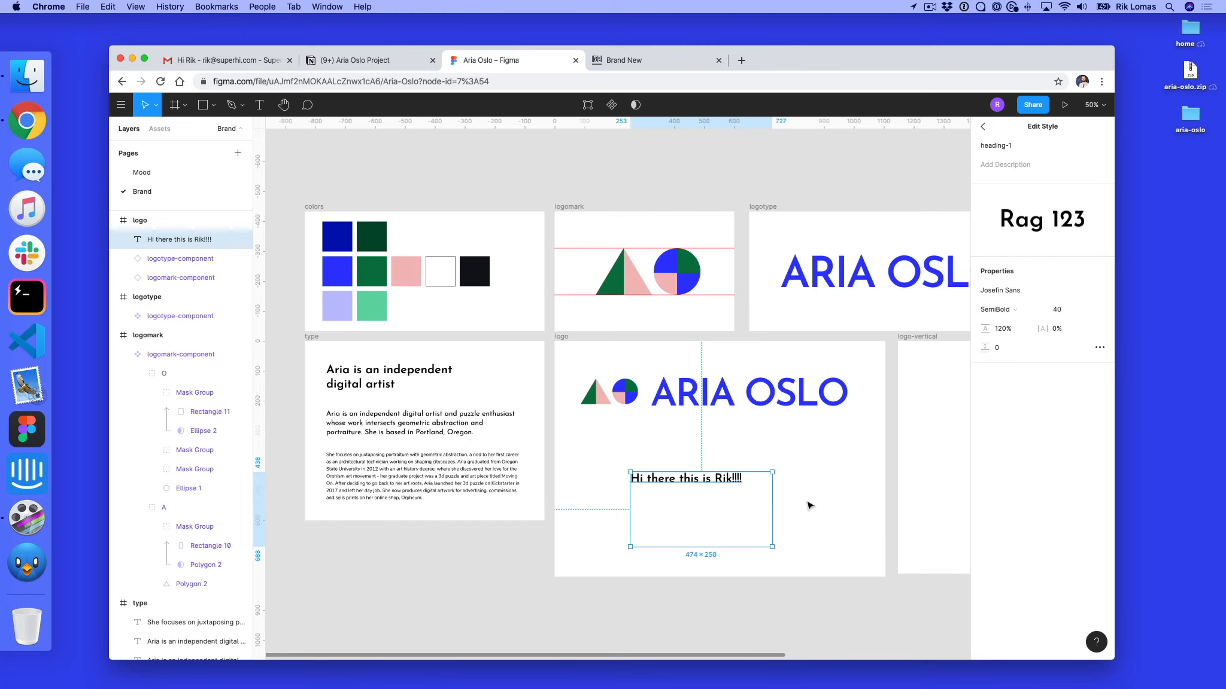